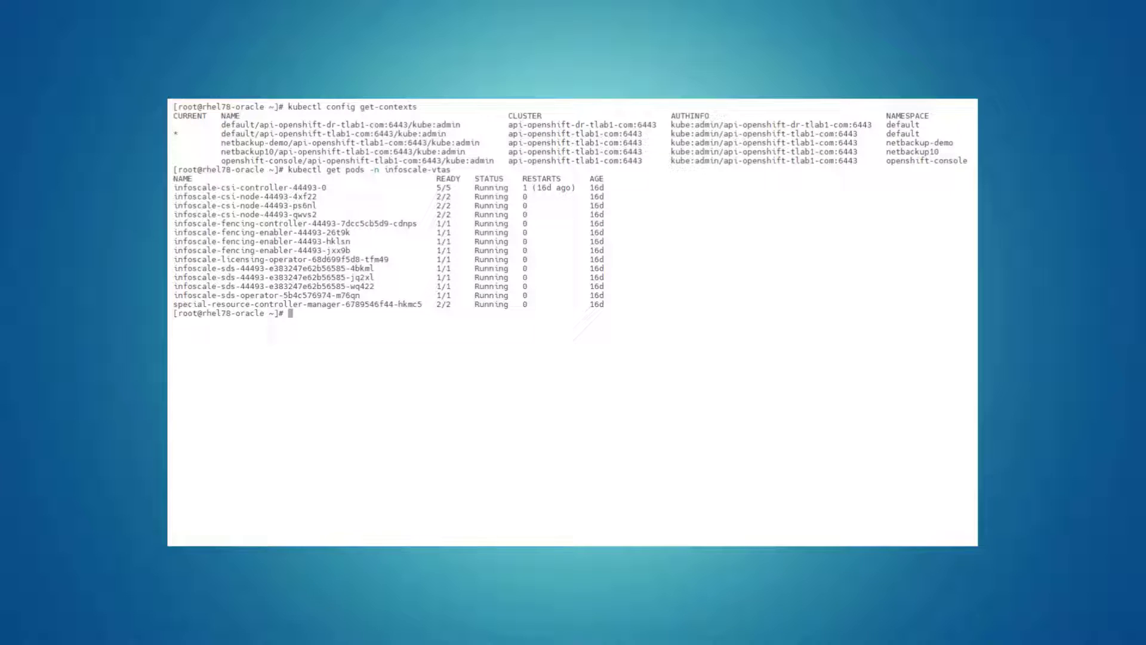
Exec into the infoscale-sds pod and list the InfoScale disks and disk groups (vxdisk/vxdg list)
{"action": "type", "text": "oc exec -it infoscale-sds-44493-e383247e62b56585-4bkml -n infoscale-vtas -- bash"}
{"action": "type", "text": "vxdg list"}
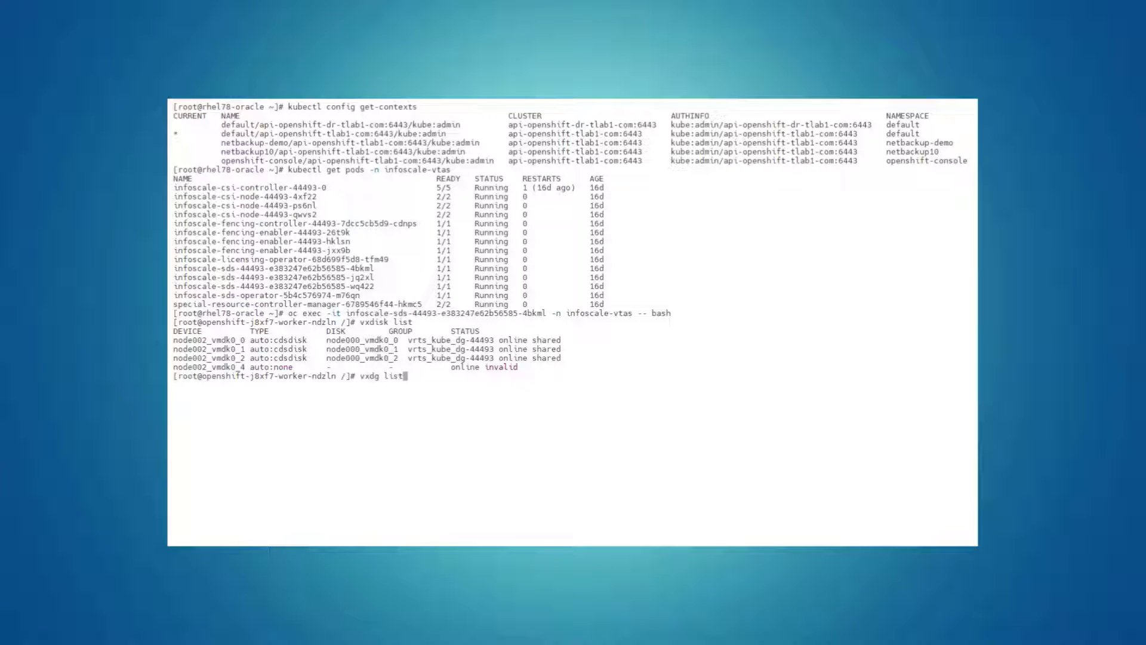
{"action": "type", "text": "vrts_kube_d"}
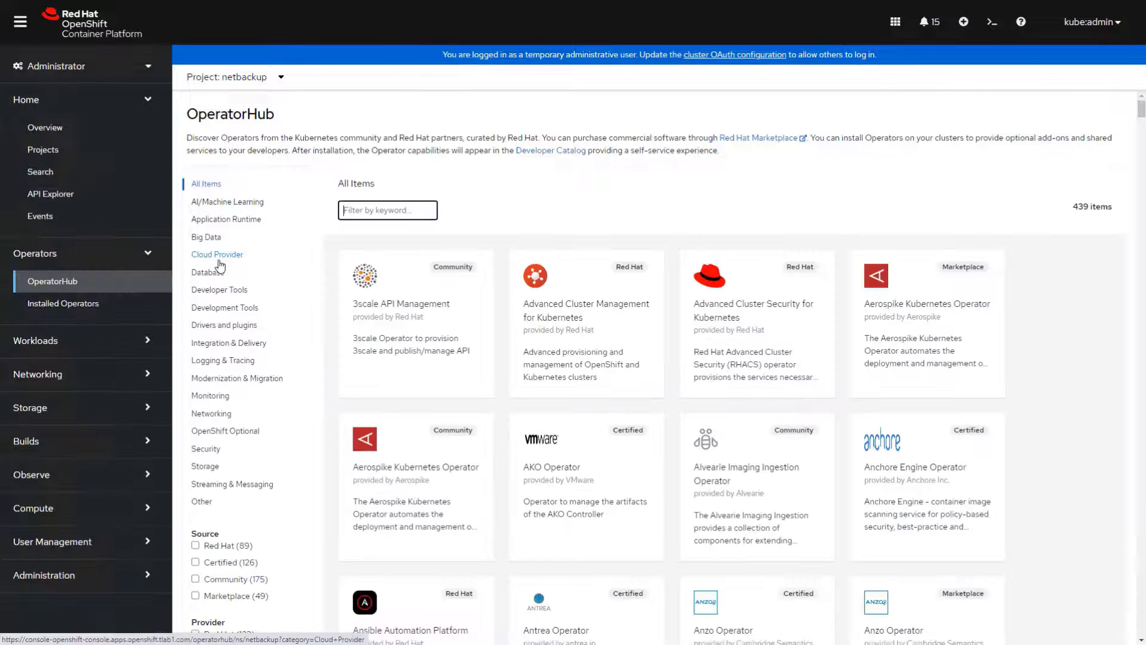
Find the InfoScale SDS Operator in OperatorHub and show it among the installed operators
{"action": "type", "text": "infoscale"}
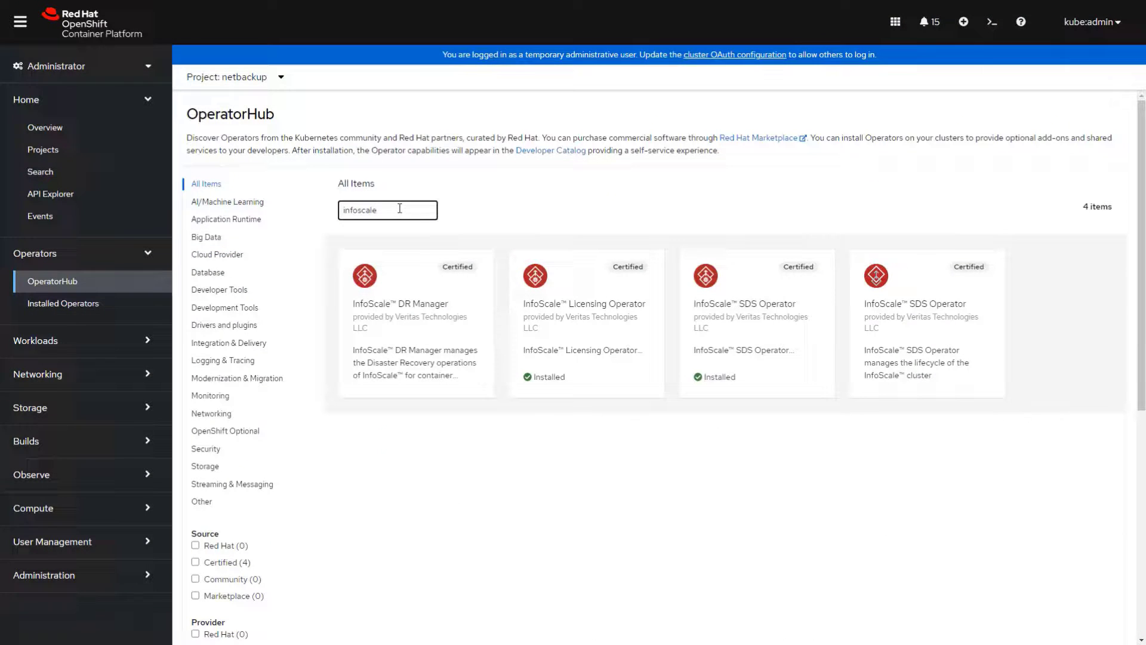
{"action": "left_click", "coordinate": [754, 321]}
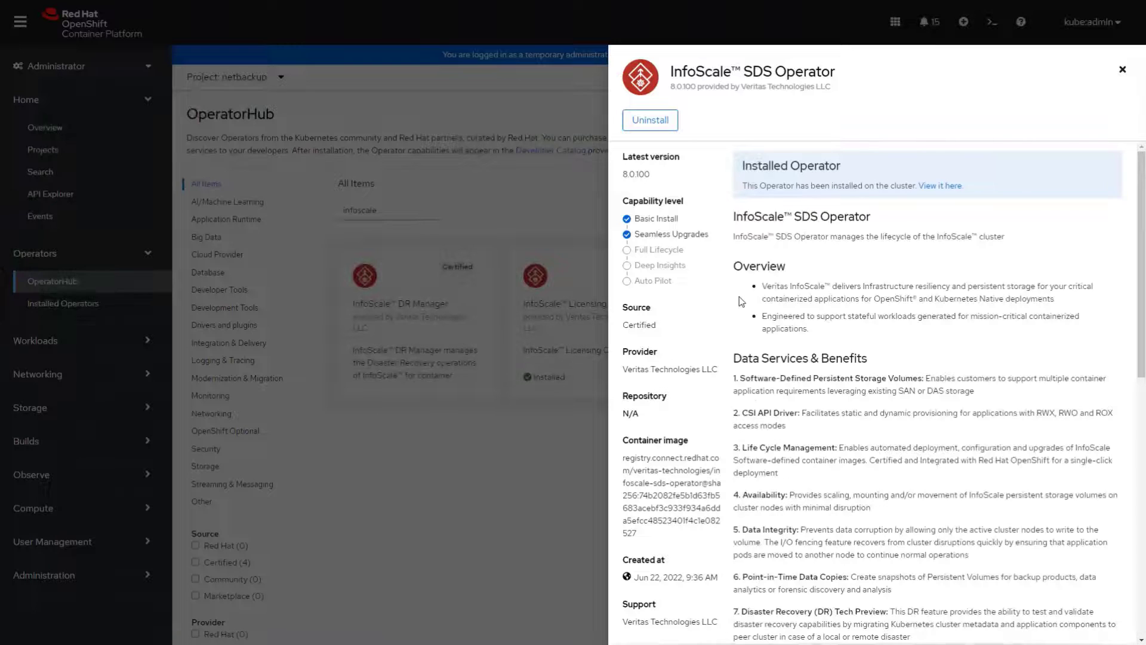
{"action": "left_click", "coordinate": [63, 302]}
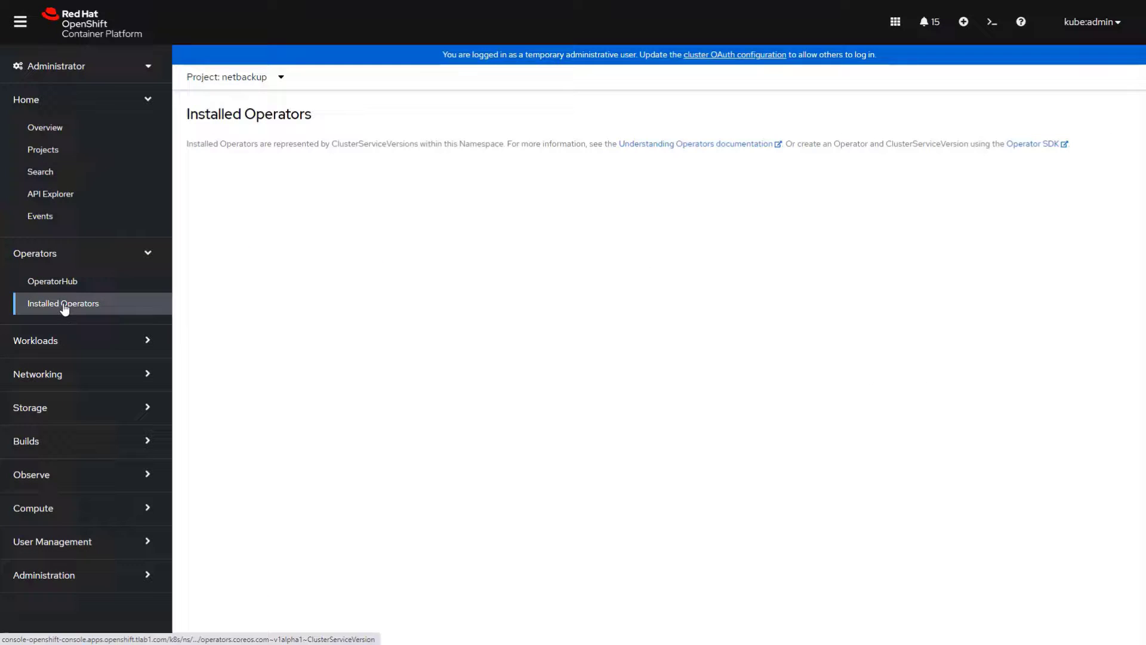
Show the infoscalecluster-dev InfoScaleCluster's YAML listing its worker nodes, managedFields folded
{"action": "left_click", "coordinate": [63, 302]}
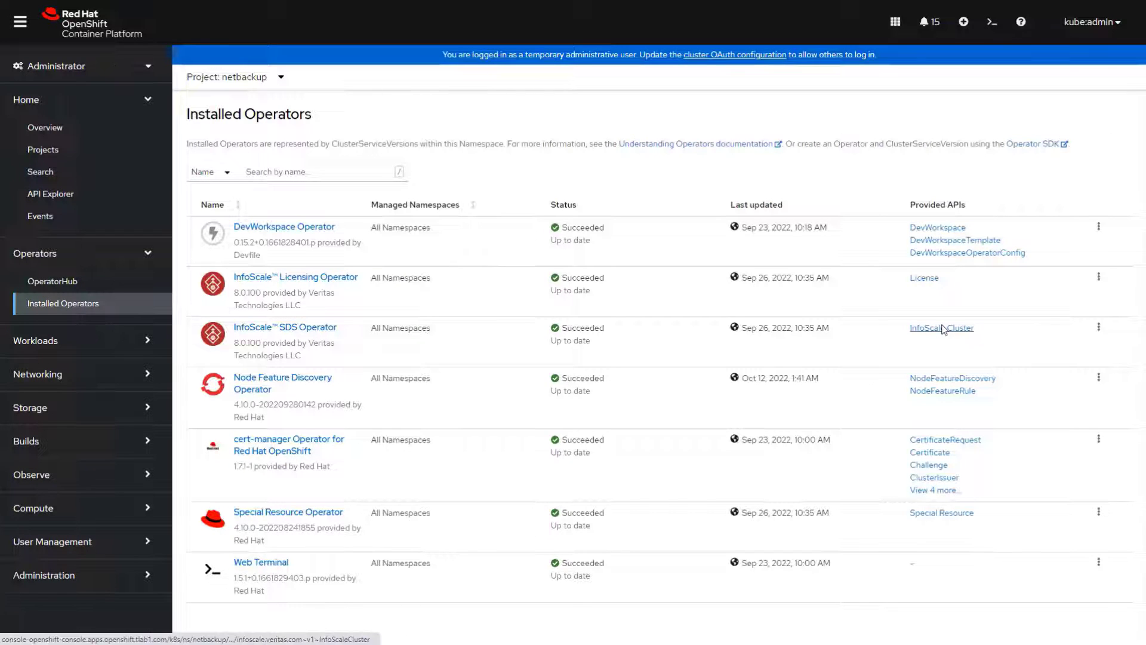
{"action": "left_click", "coordinate": [942, 327]}
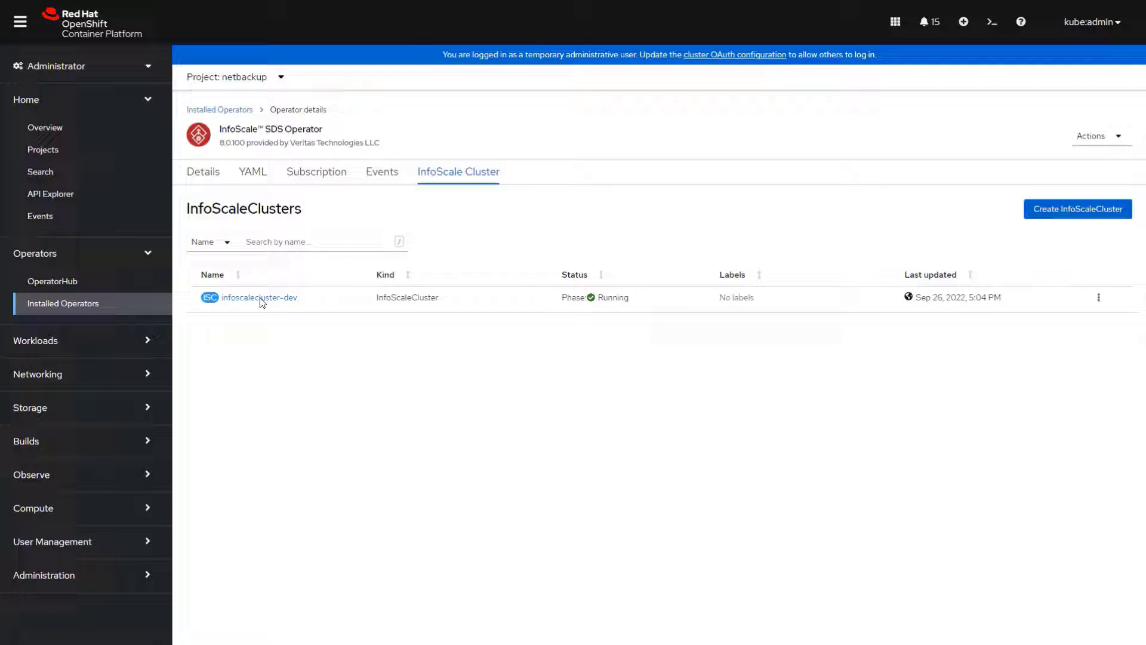
{"action": "left_click", "coordinate": [259, 297]}
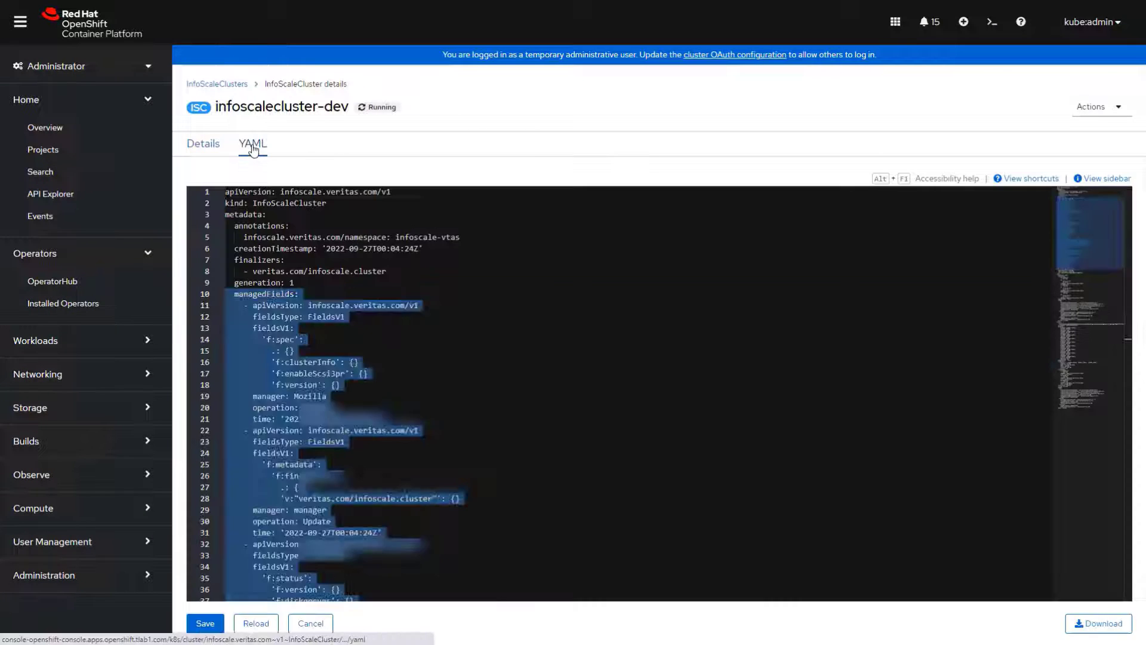
{"action": "left_click", "coordinate": [217, 294]}
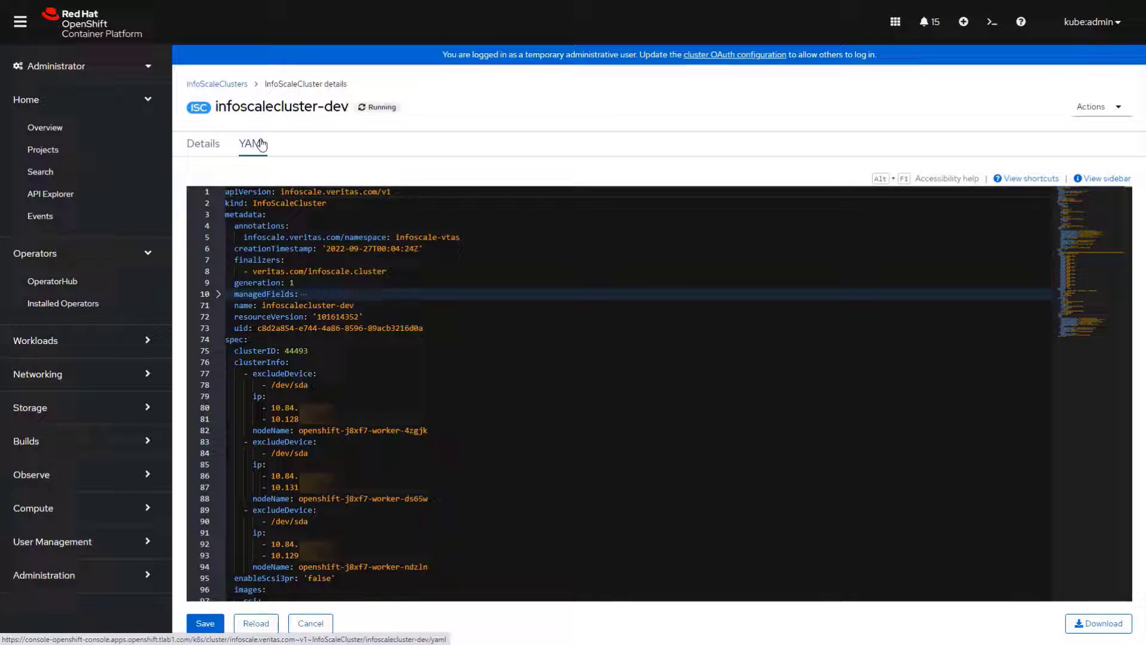
{"action": "left_click", "coordinate": [30, 407]}
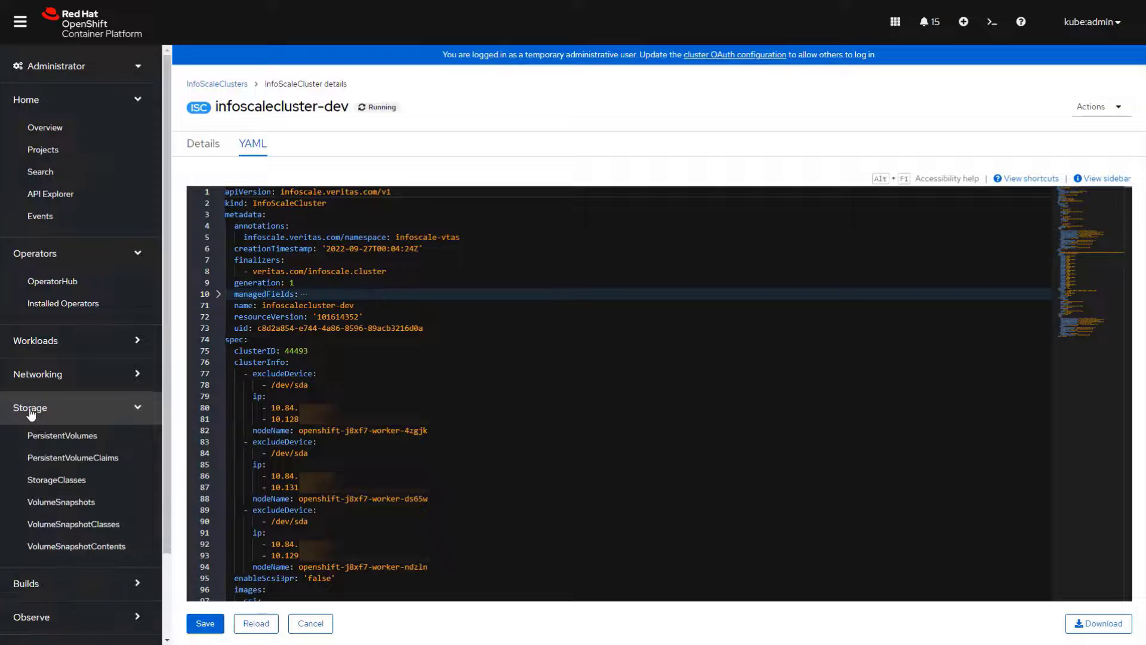
Review the csi-infoscale-sc and csi-infoscale-resiliency-sc storage classes, then show the infoscale-vtas project in Developer view
{"action": "left_click", "coordinate": [56, 480]}
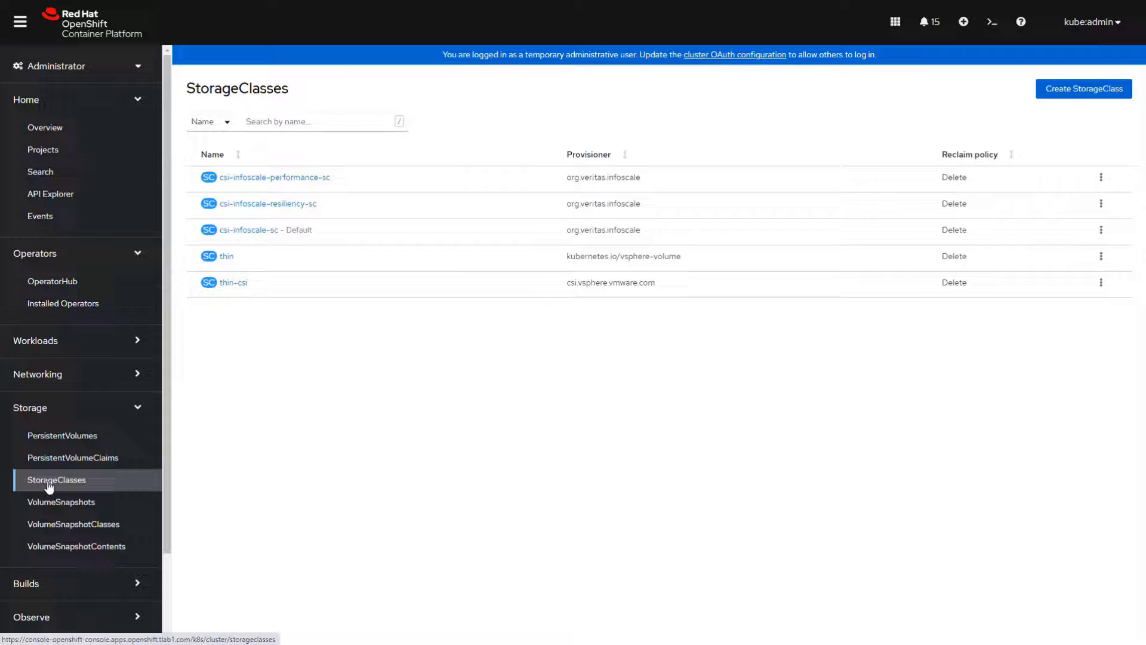
{"action": "left_click", "coordinate": [266, 230]}
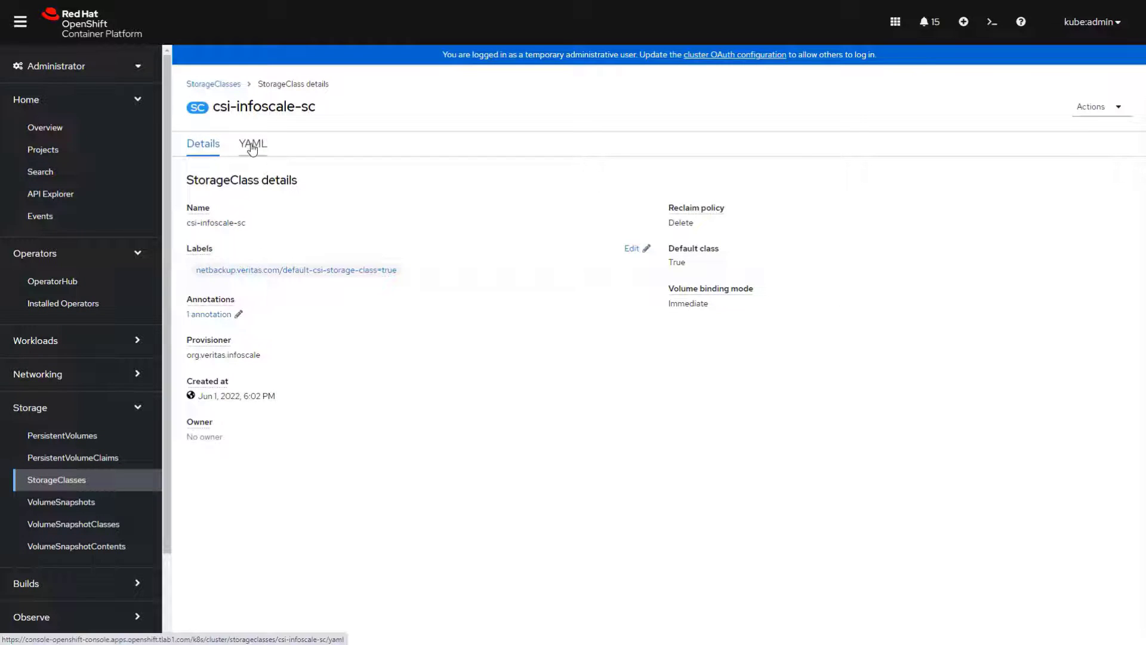
{"action": "left_click", "coordinate": [252, 143]}
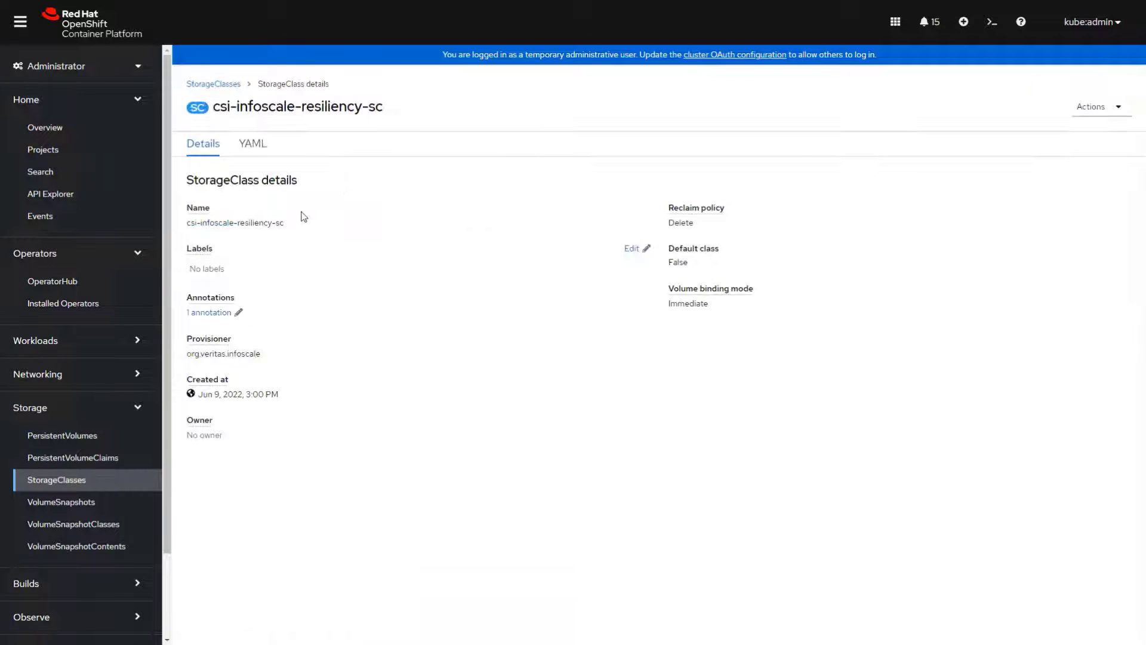
{"action": "left_click", "coordinate": [252, 143]}
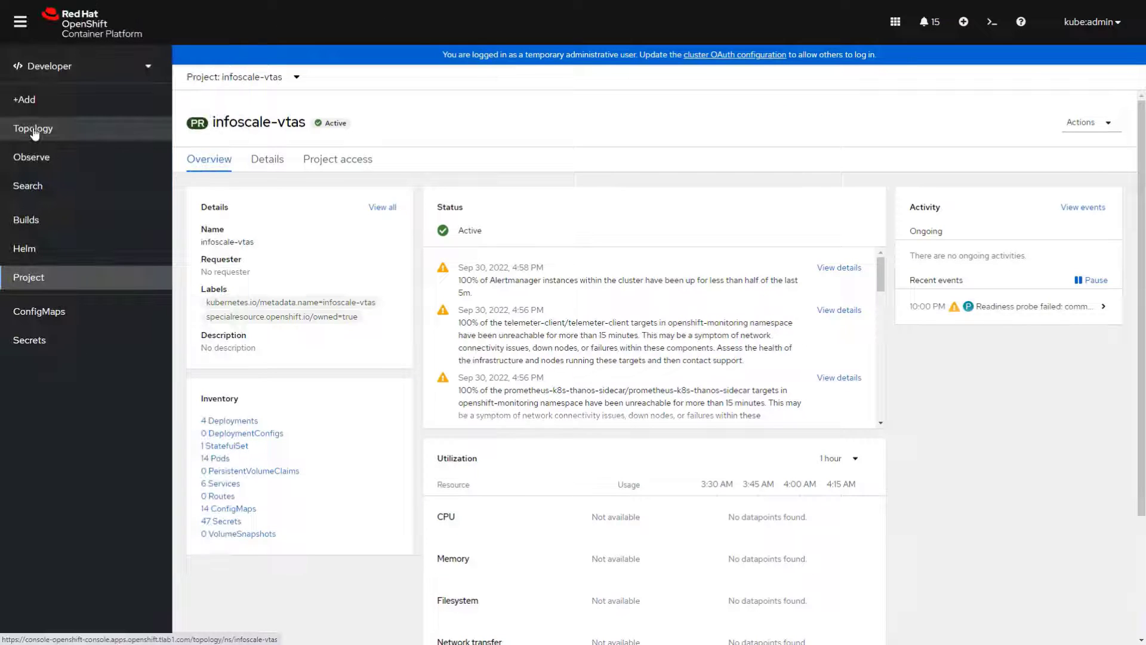
Show the demo-app topology graph and the postgresql PVC's Ready NetBackup volume snapshot
{"action": "left_click", "coordinate": [32, 129]}
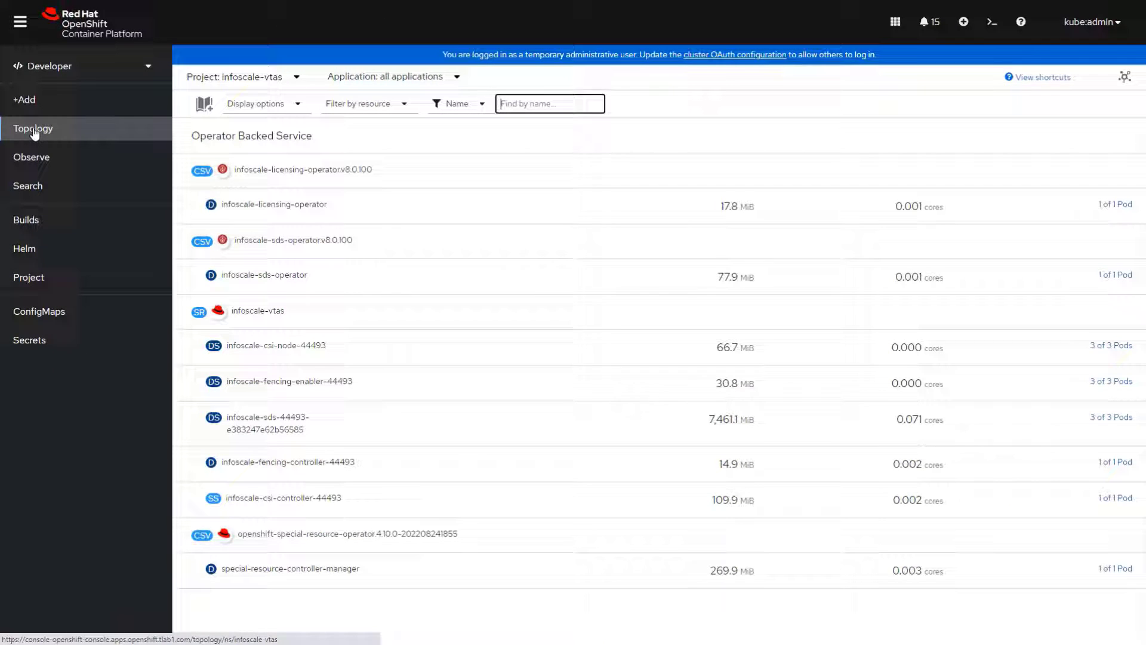
{"action": "left_click", "coordinate": [1125, 77]}
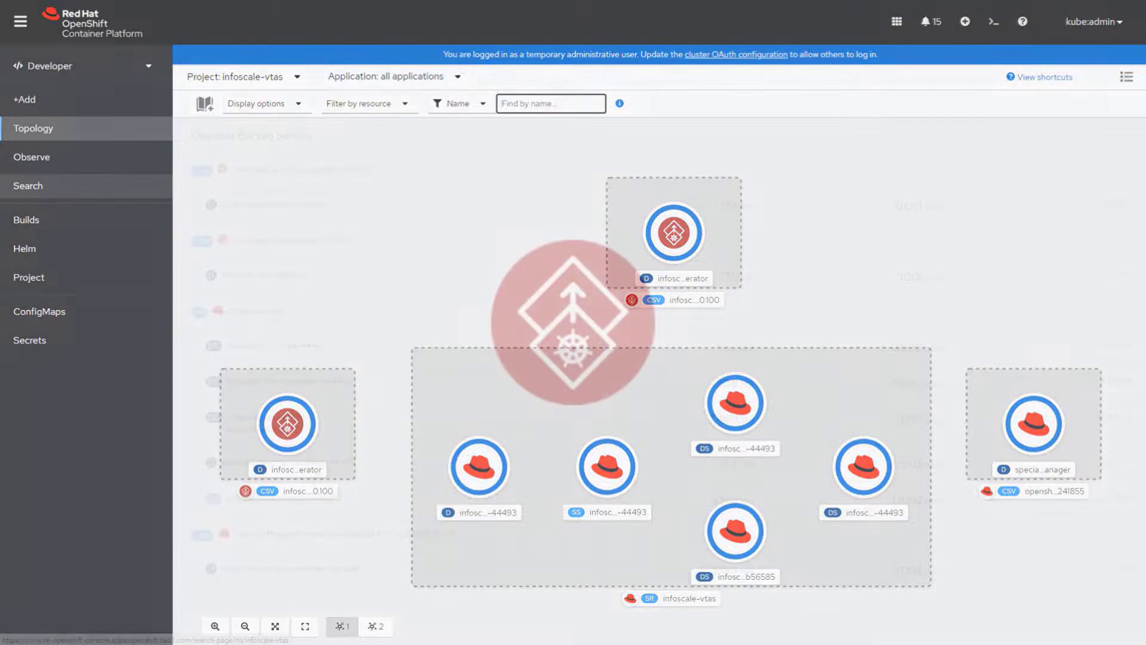
{"action": "left_click", "coordinate": [241, 76]}
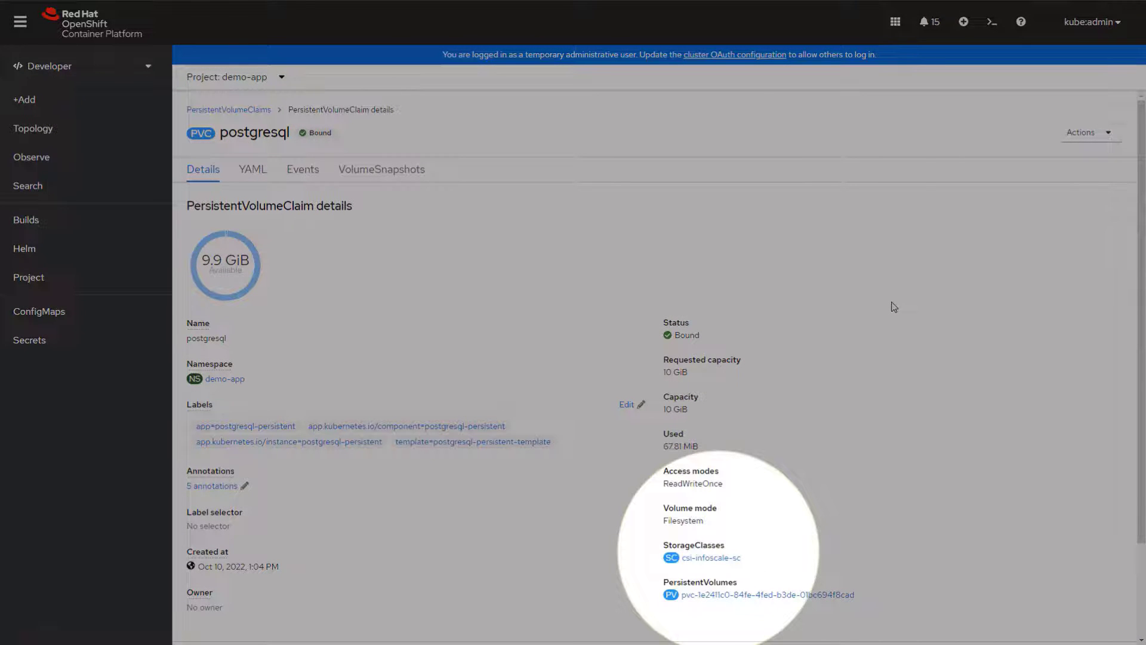
{"action": "left_click", "coordinate": [381, 168]}
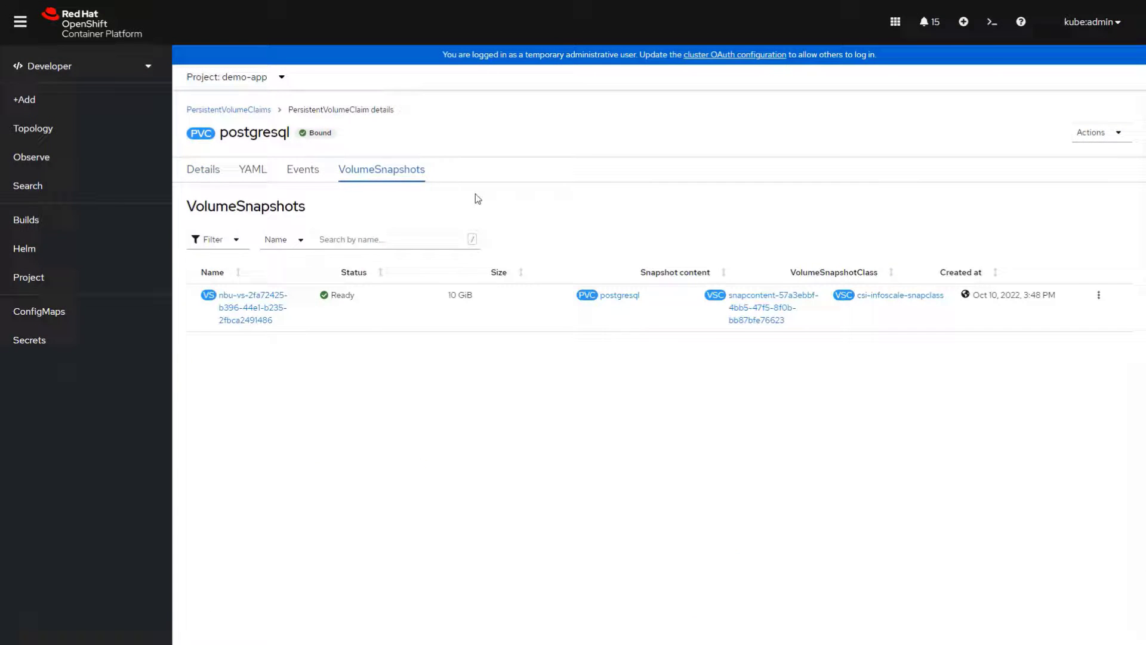